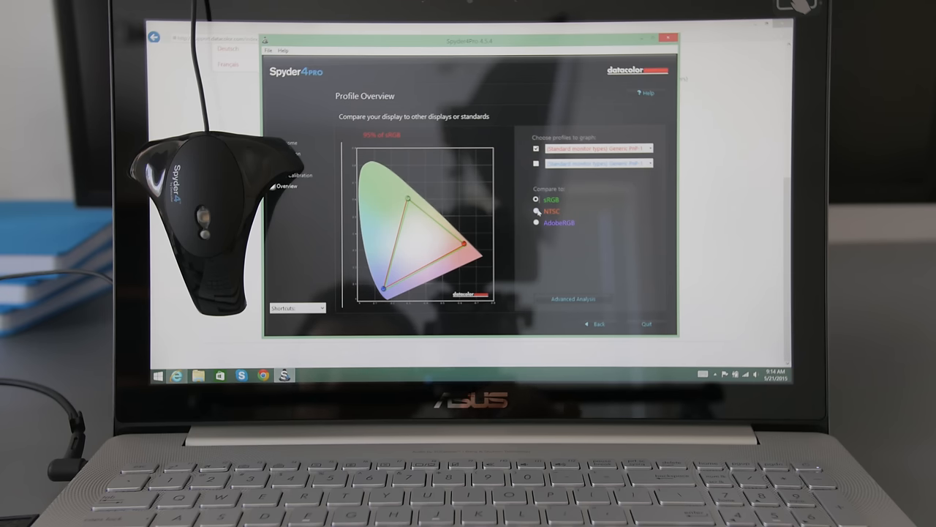
- Overlay the sRGB and NTSC standards against the display's measured gamut under 'Compare to'
click(539, 211)
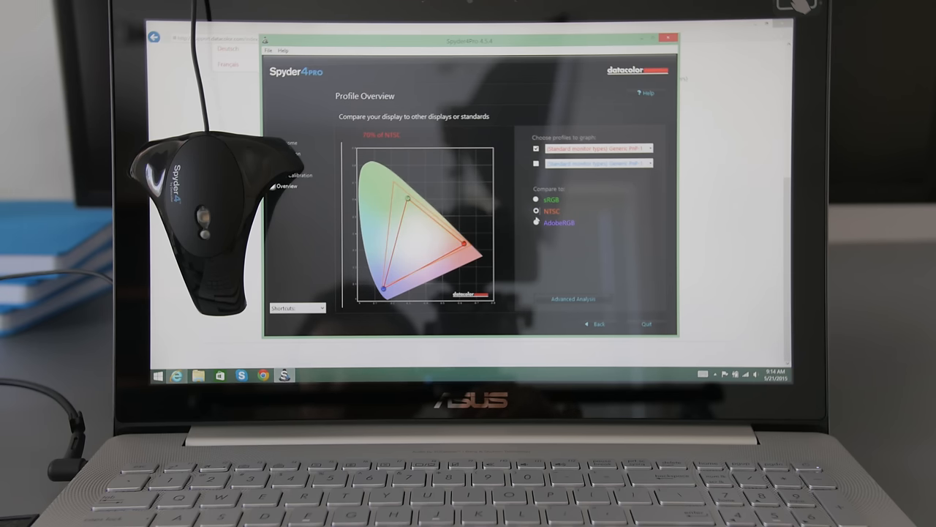
click(536, 223)
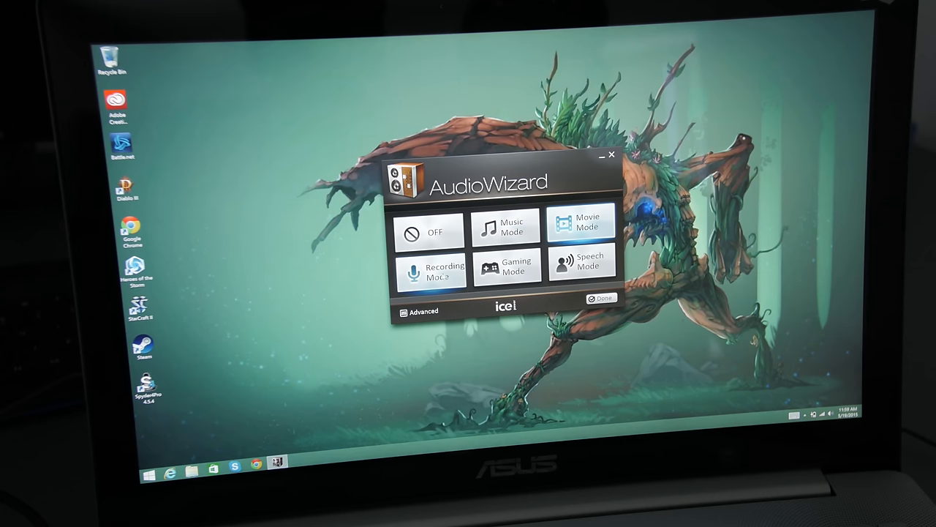
- Try the Gaming Mode preset, then make Speech Mode the active audio profile
click(509, 266)
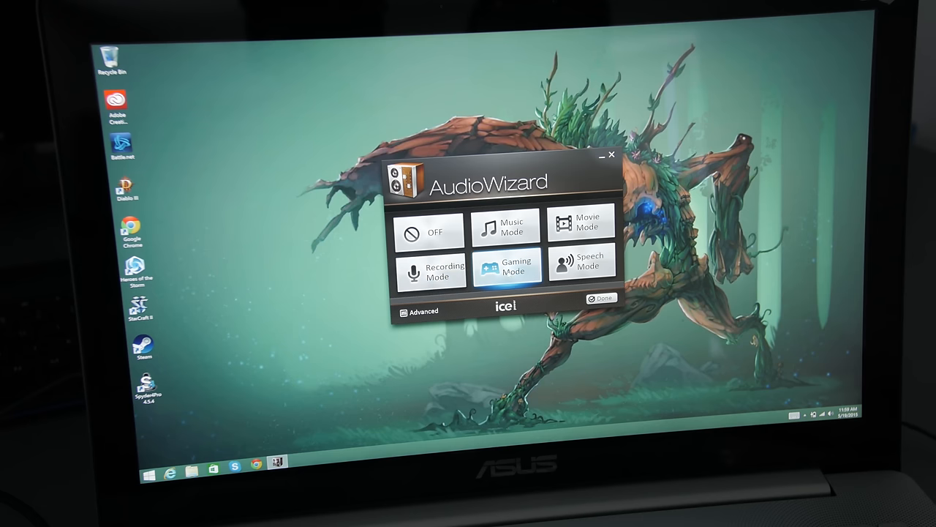
click(582, 266)
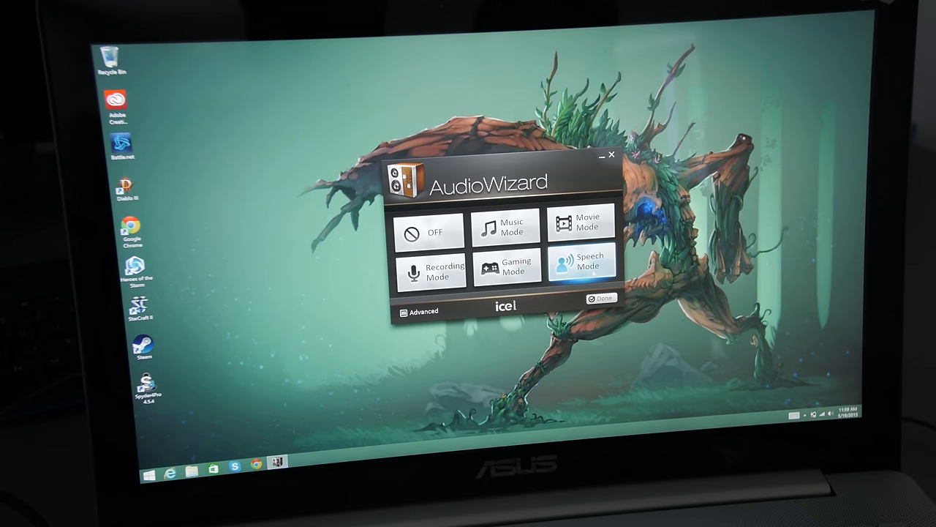